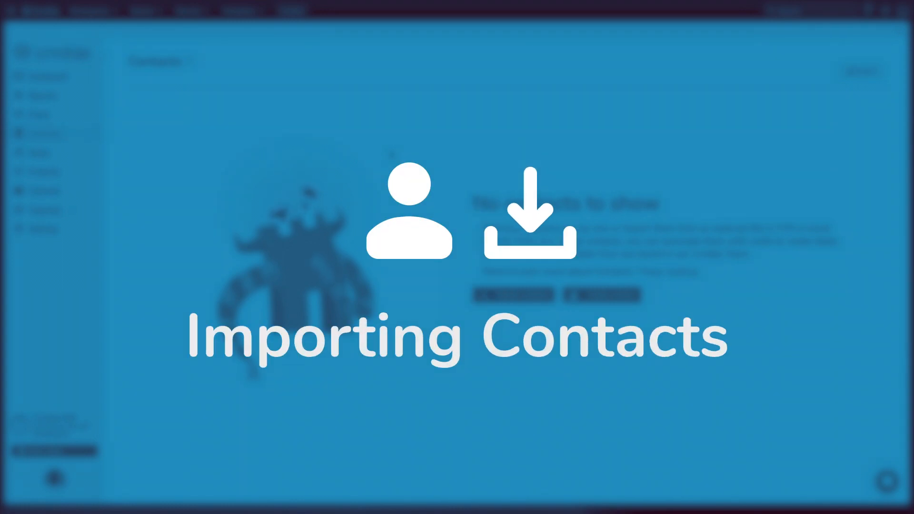
- Start a contact import and load the 50 sample contact CSV file
click(520, 299)
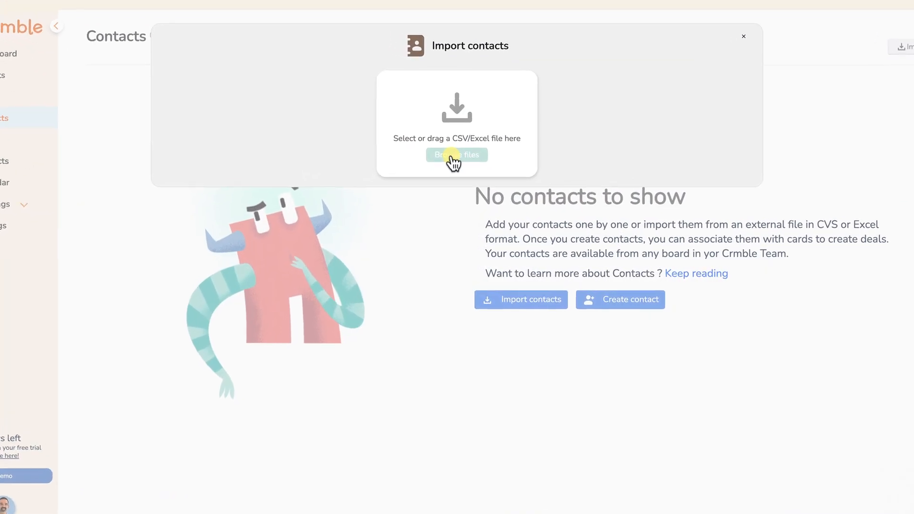
click(457, 154)
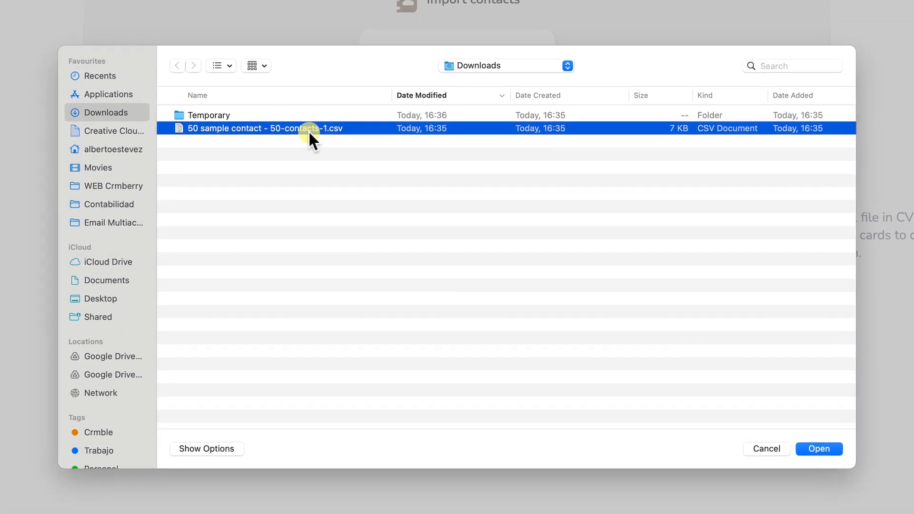
click(818, 448)
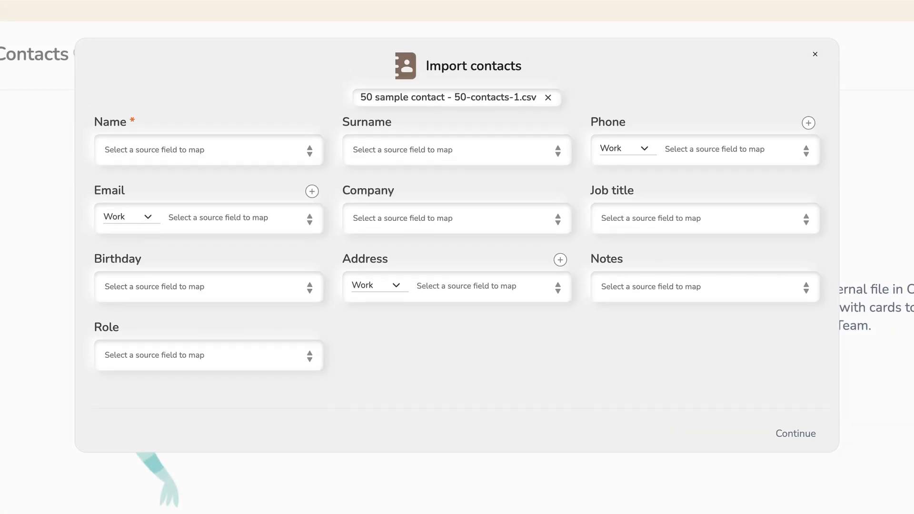
- Map first_name to the Name field and import all 50 contacts
click(208, 151)
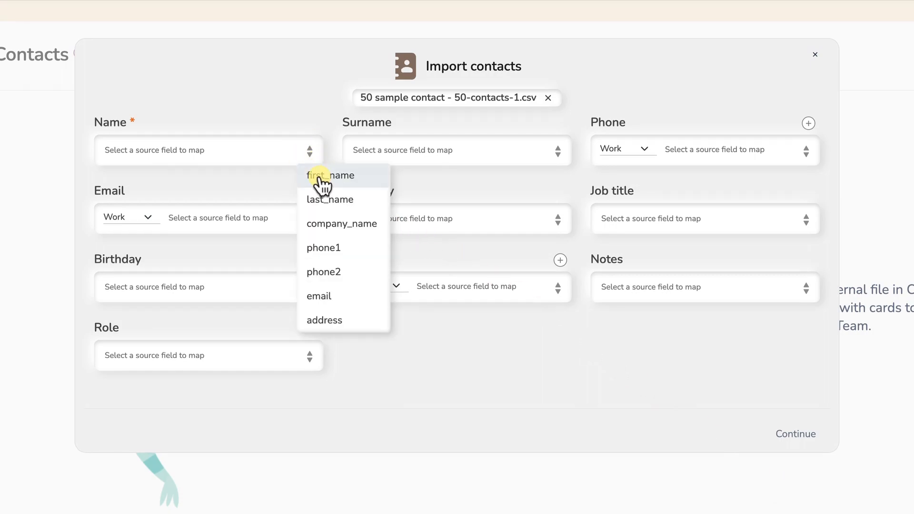
click(329, 175)
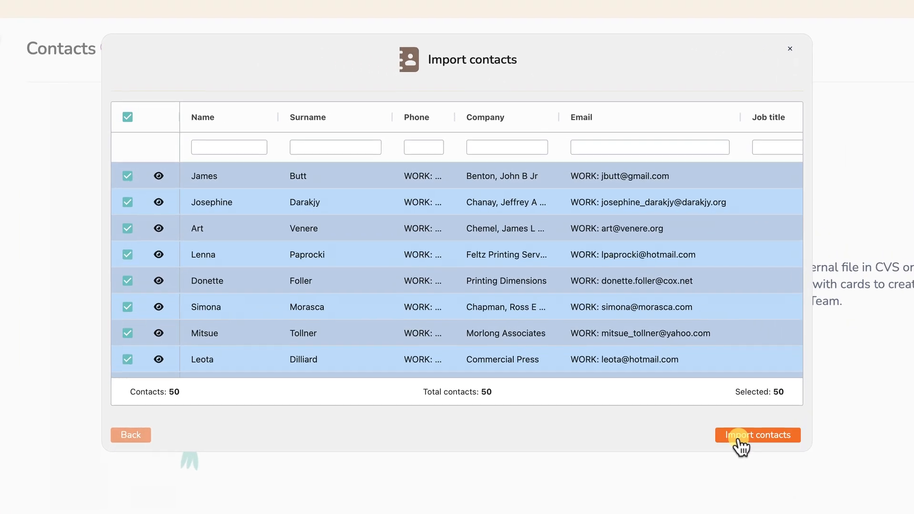
click(757, 435)
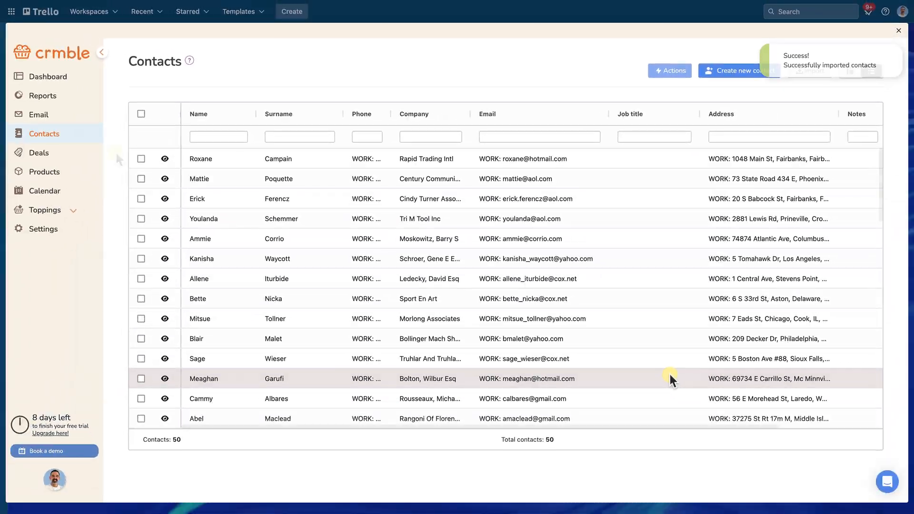
click(39, 152)
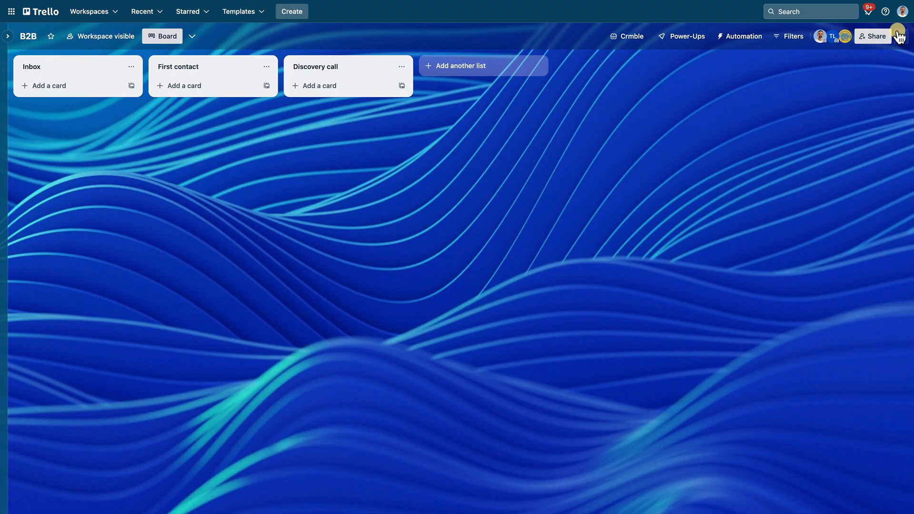
click(626, 36)
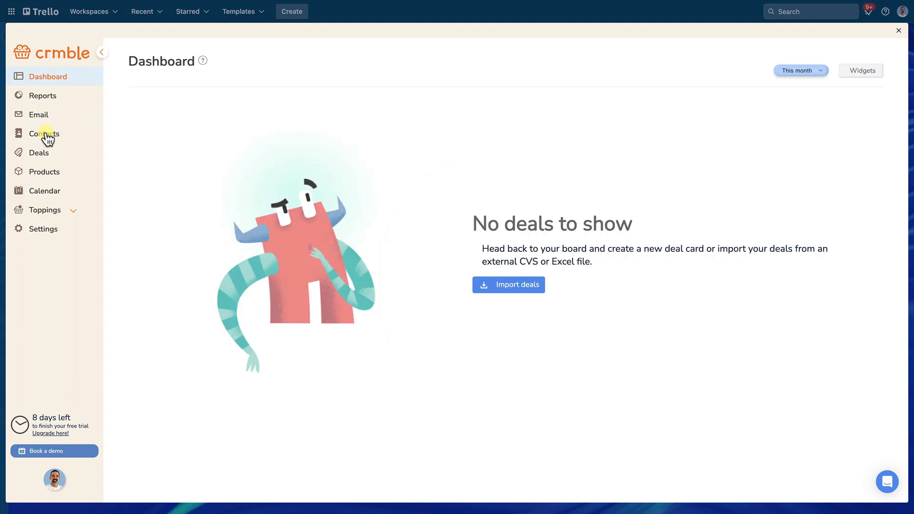
click(44, 133)
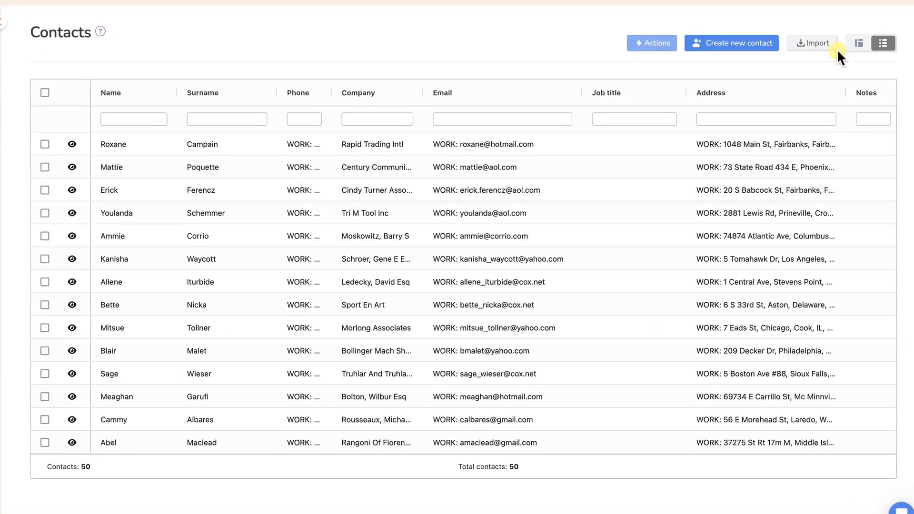
click(857, 42)
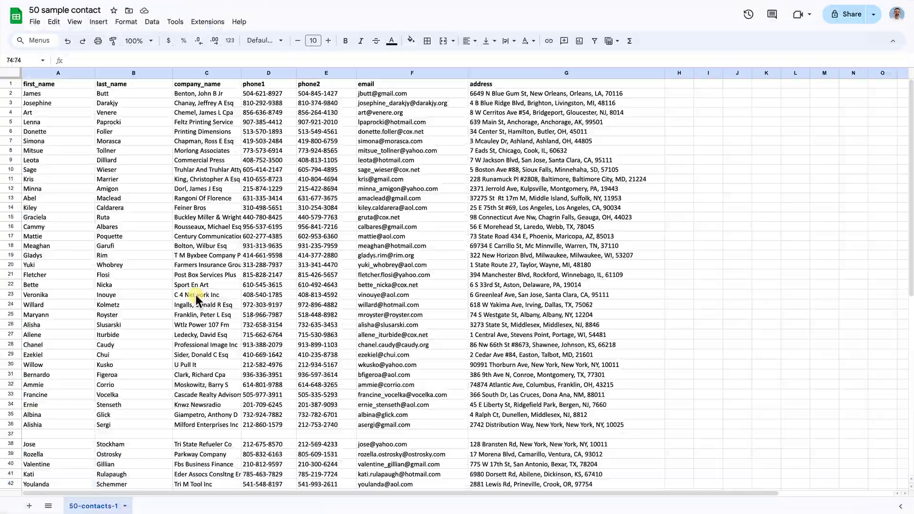
- Delete the empty row inside the contact list, blank rows 51–52, and the empty rows below
scroll(down, 3)
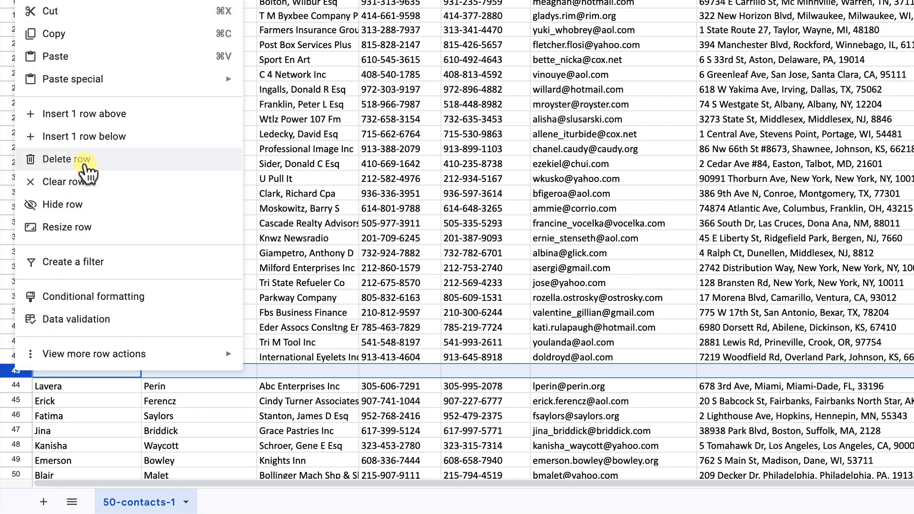
click(67, 159)
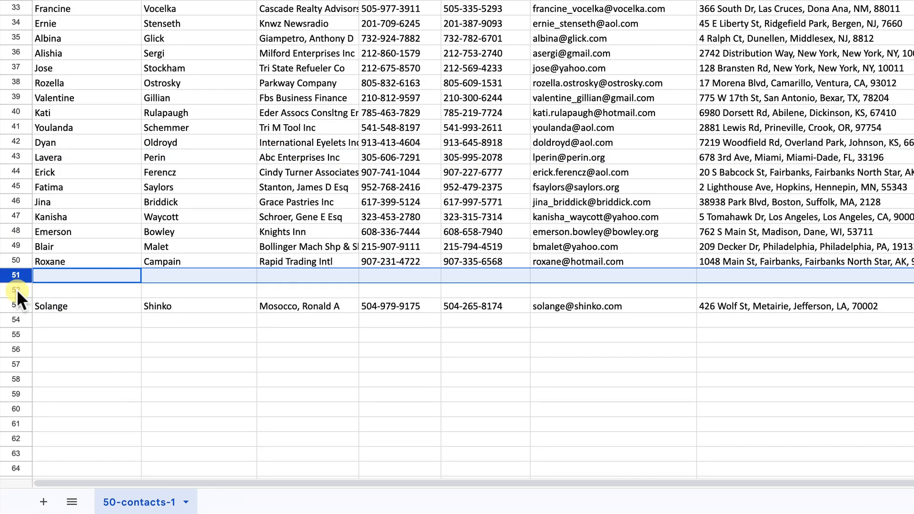
right_click(16, 283)
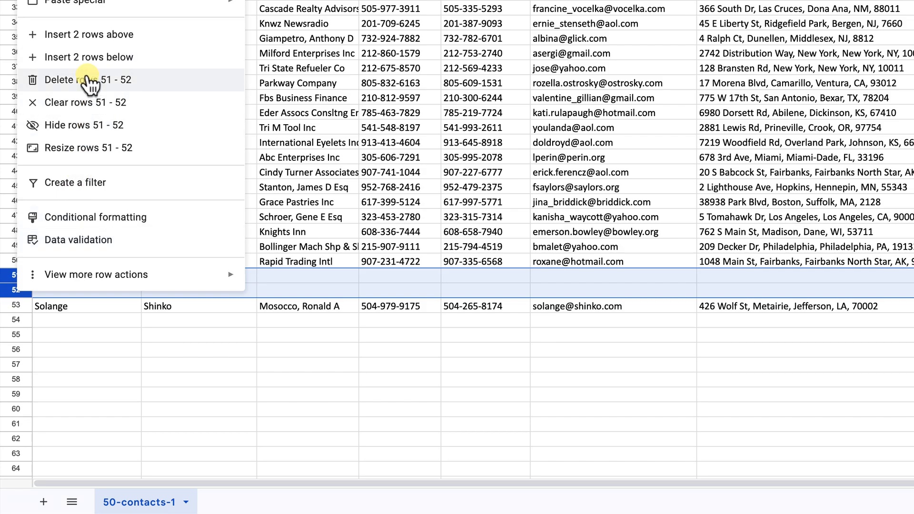
click(80, 80)
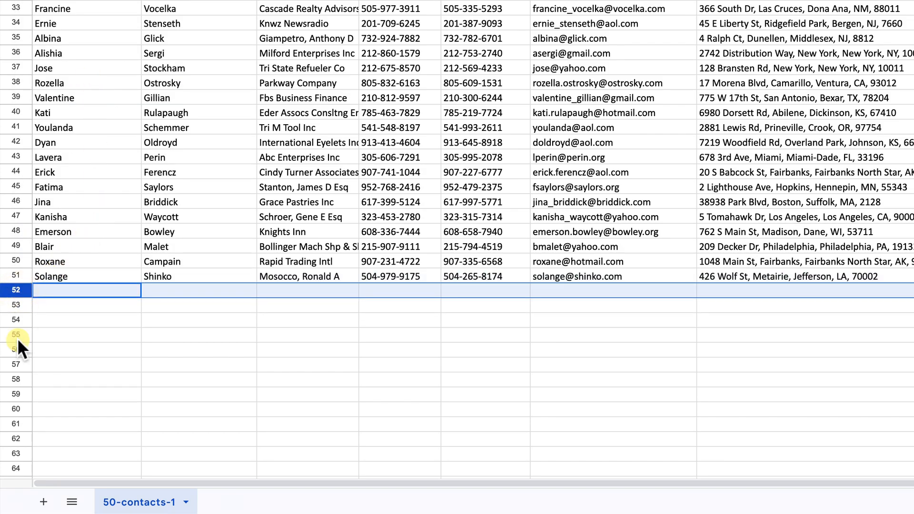
scroll(down, 3)
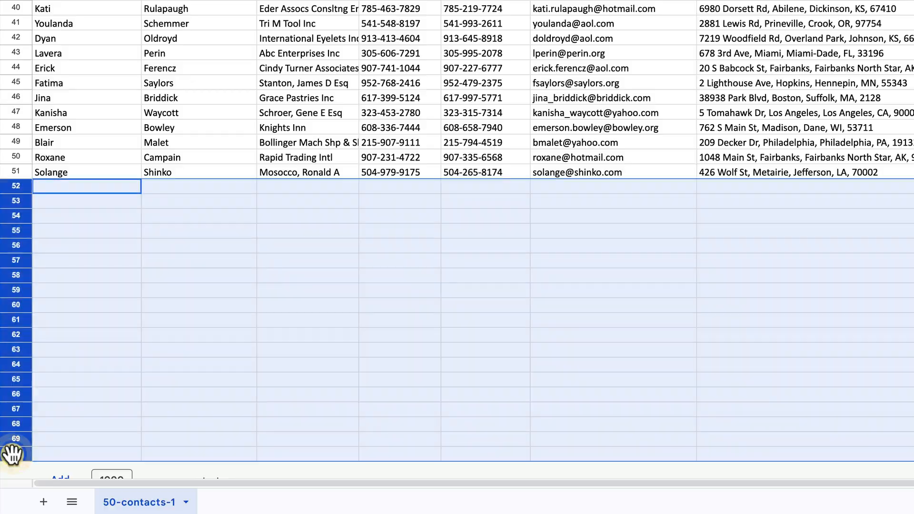
right_click(87, 185)
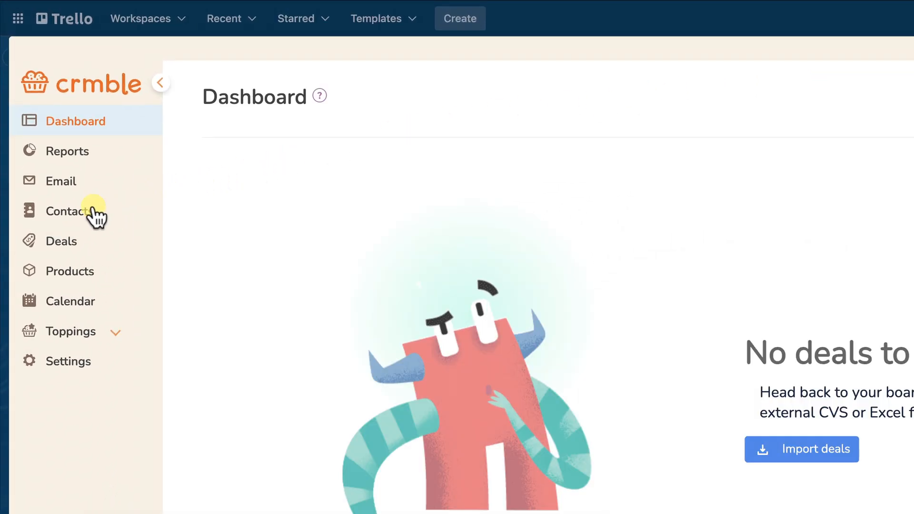
- From Contacts, start a new import and load the 50 sample contact CSV from Downloads
click(68, 210)
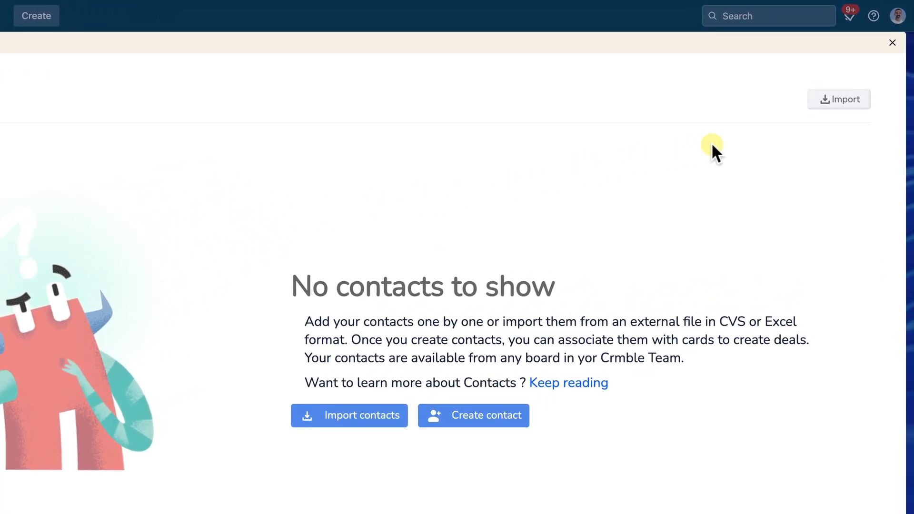
click(838, 99)
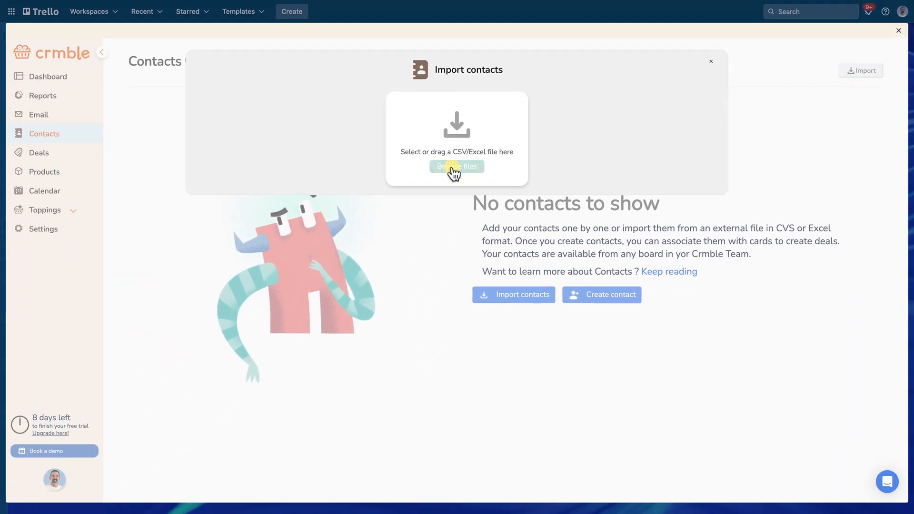
click(457, 167)
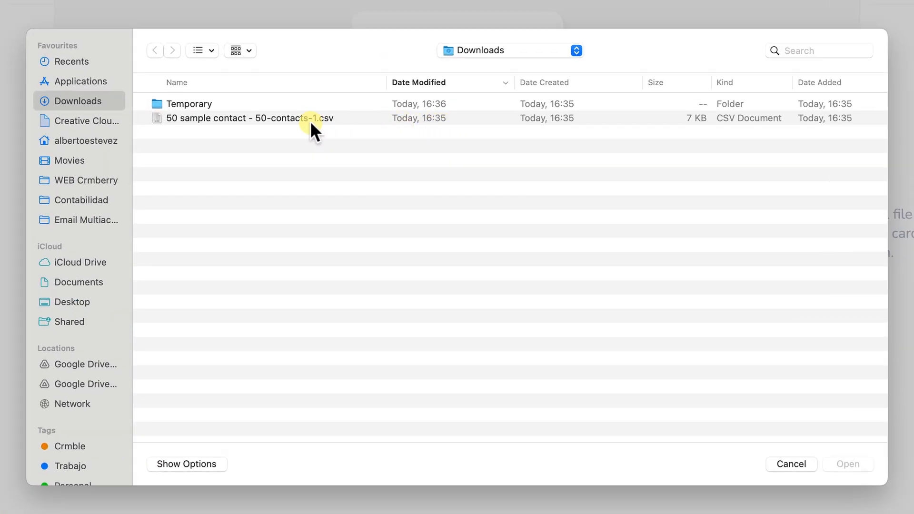
click(245, 117)
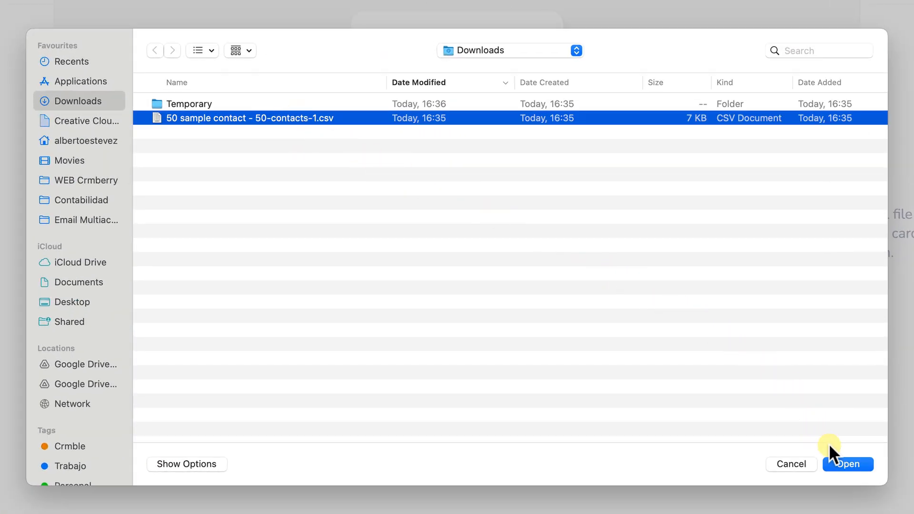
click(847, 464)
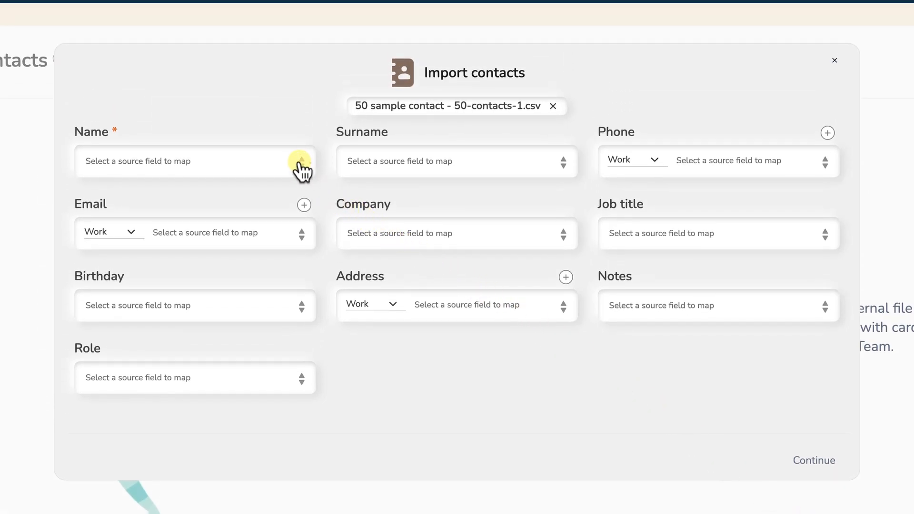
- Map first_name to Name, phone1 and phone2 to two Phone entries, and email to Email
click(195, 161)
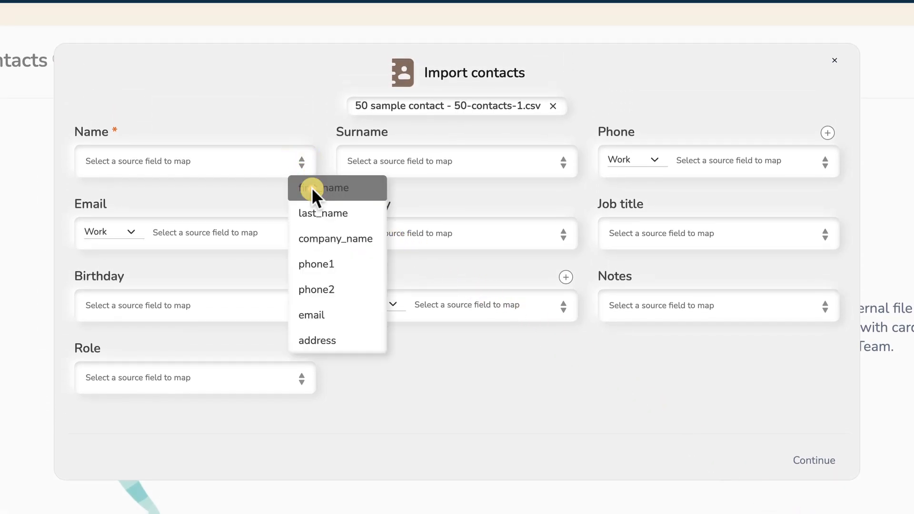
click(327, 188)
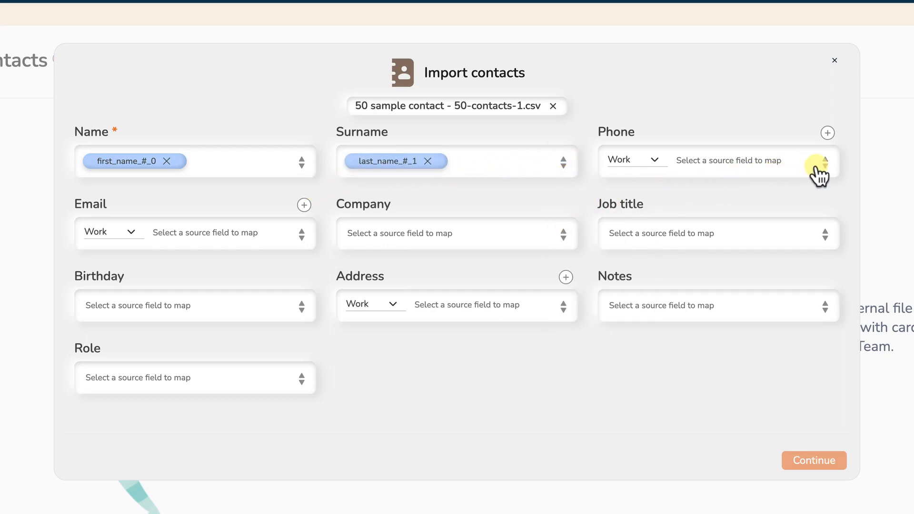
click(823, 160)
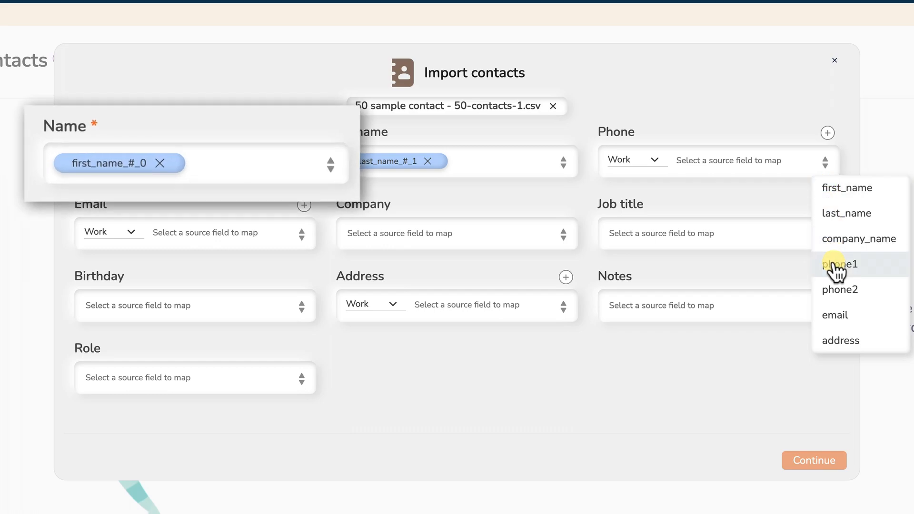
click(838, 265)
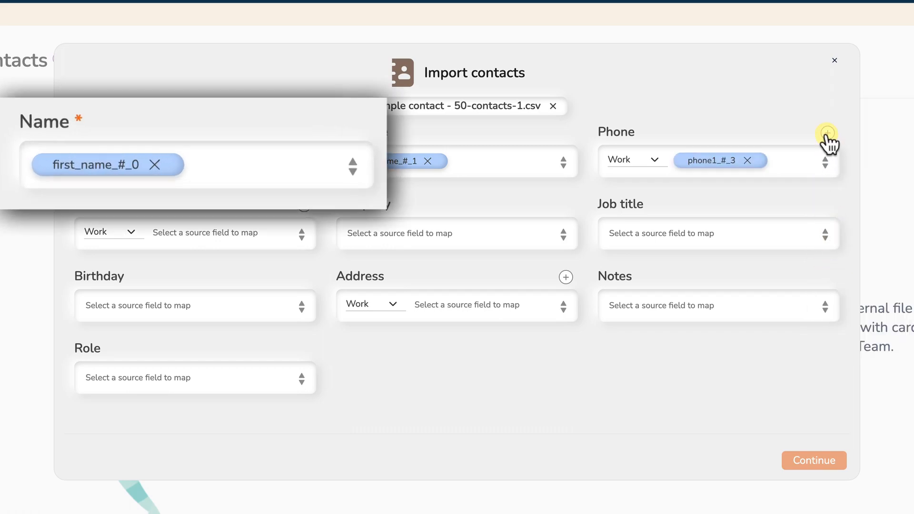
click(826, 132)
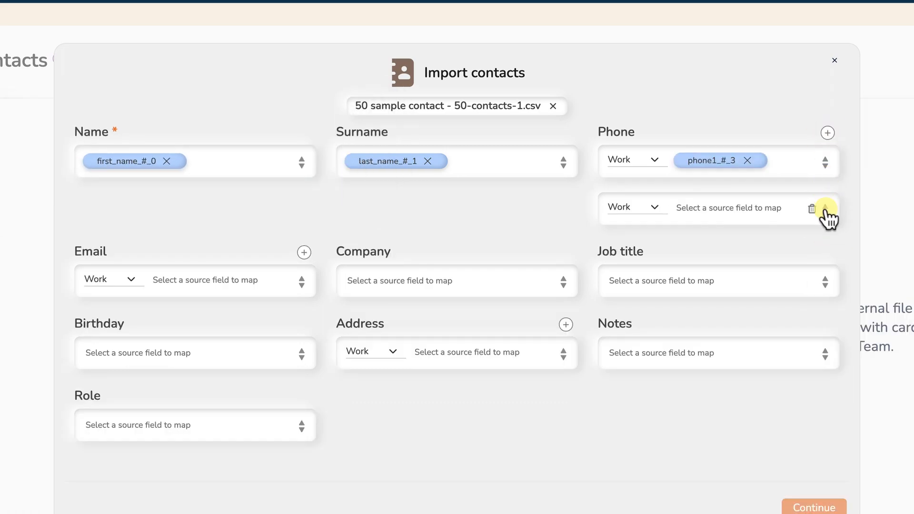
click(824, 205)
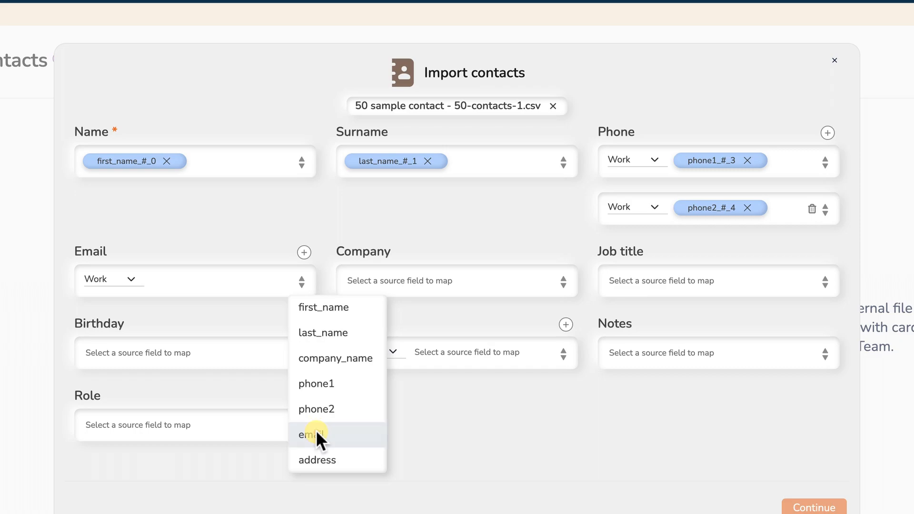
click(310, 434)
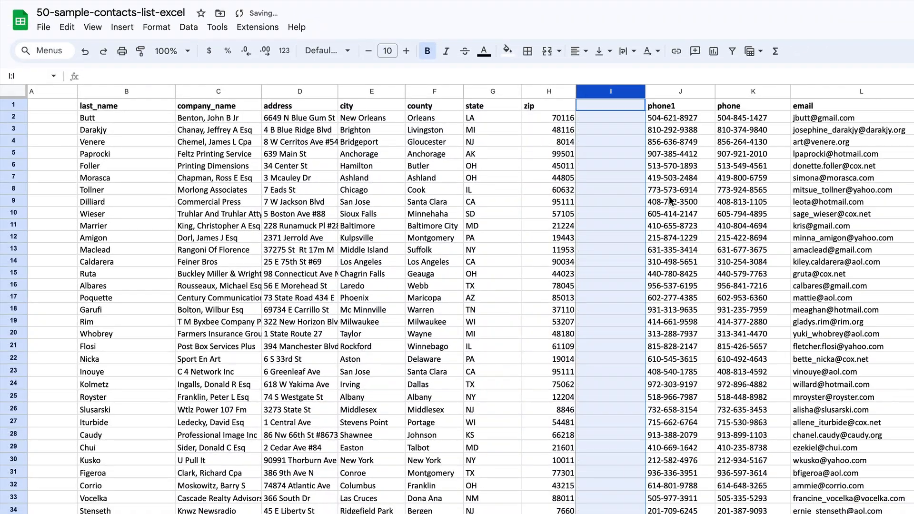
- Enter 'Address' as the column I heading and begin a =CONCATENATE formula in I2
text(Address)
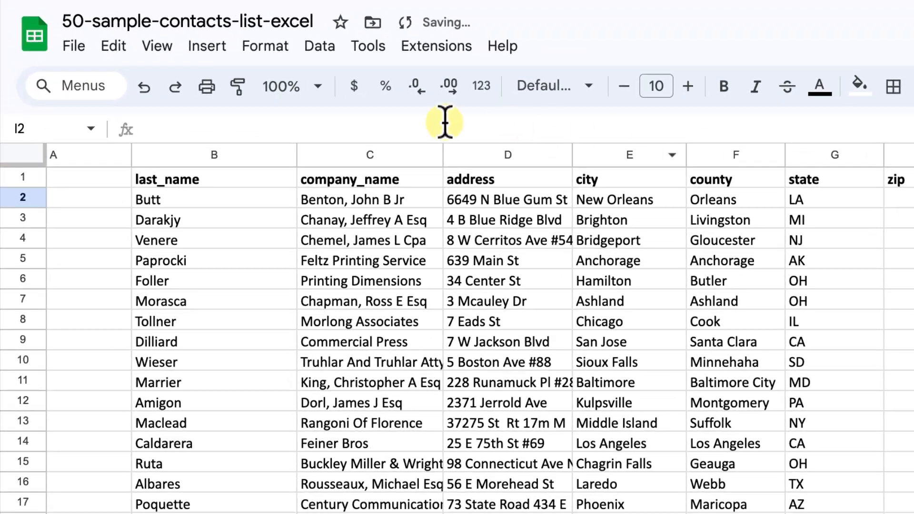
text(=concatena)
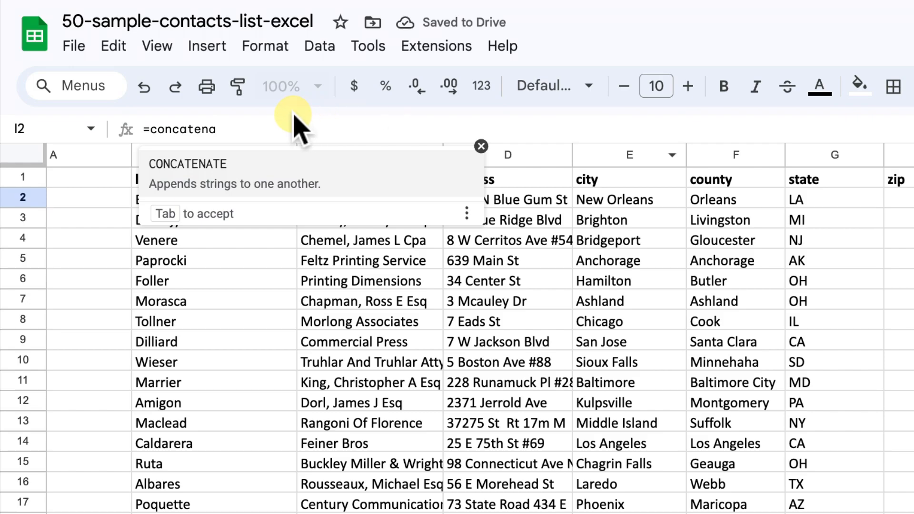
key(tab)
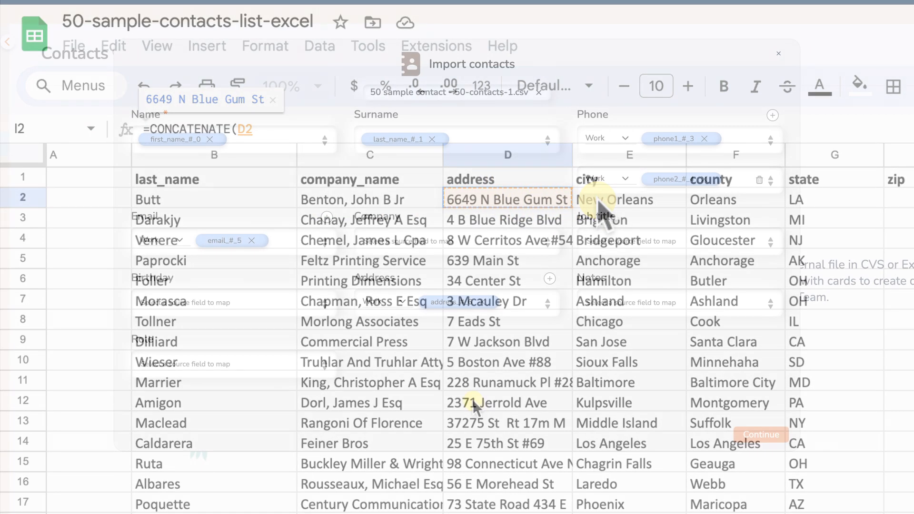
- Map company_name to Company and set the contact role to Leads
click(545, 242)
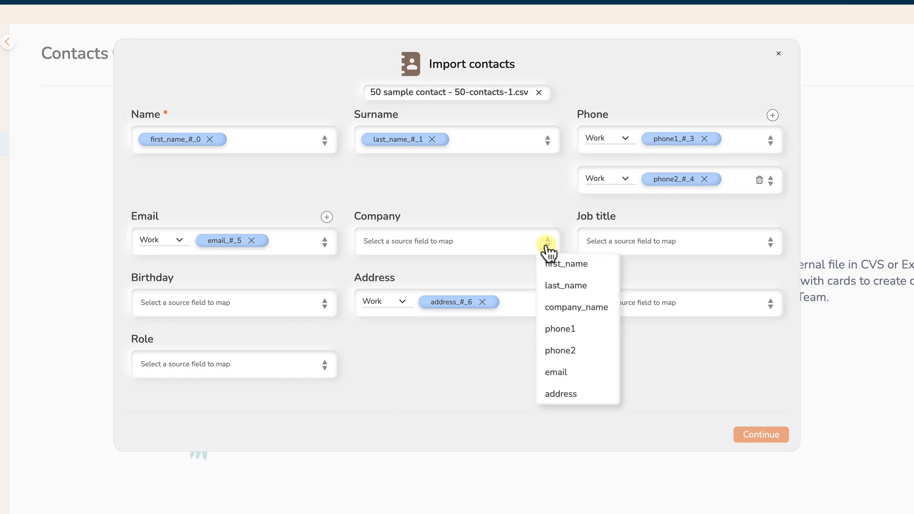
click(575, 306)
text(cl)
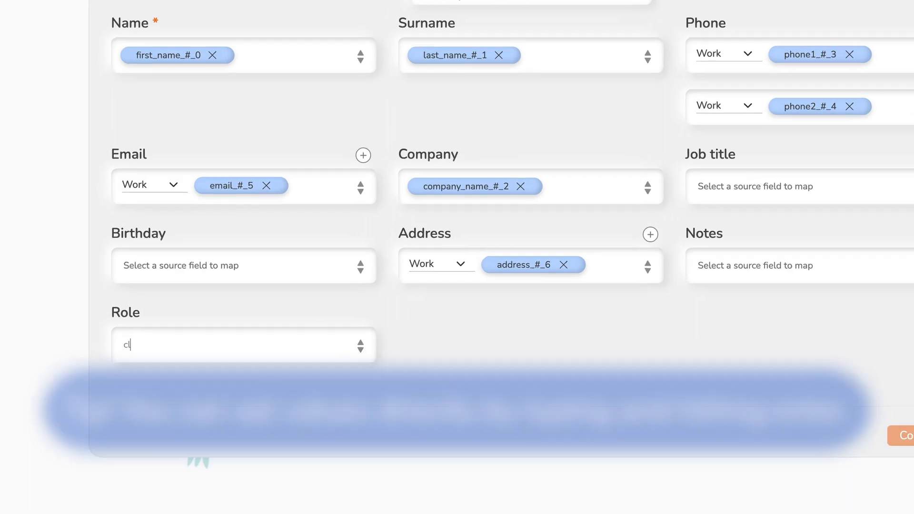
key(Enter)
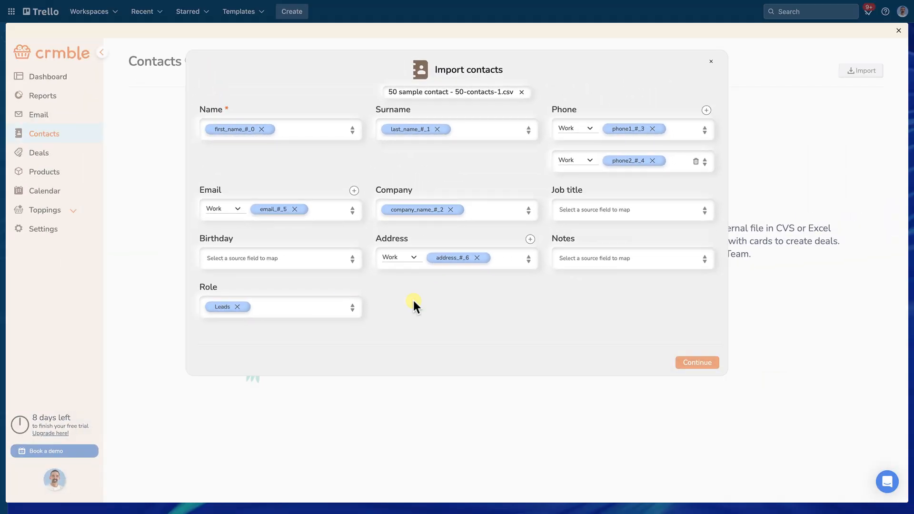
- Continue to the import preview and import all 50 contacts
click(696, 361)
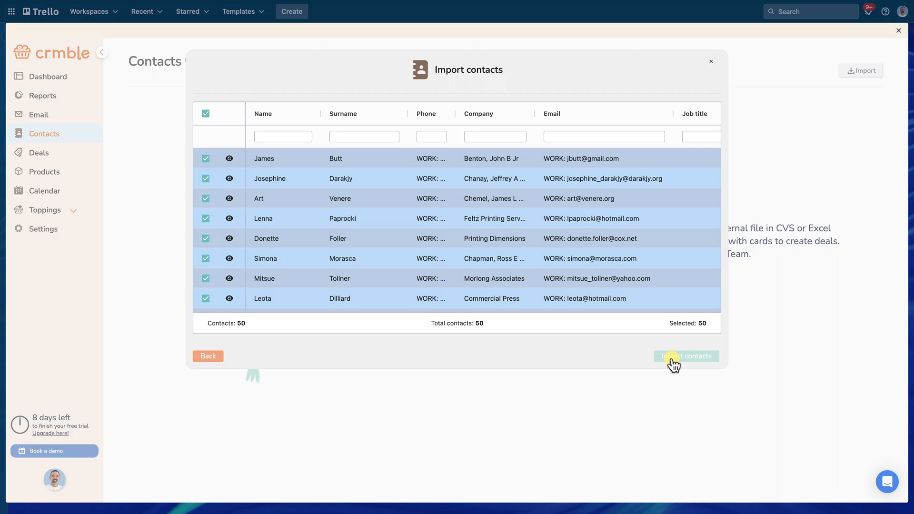
click(686, 356)
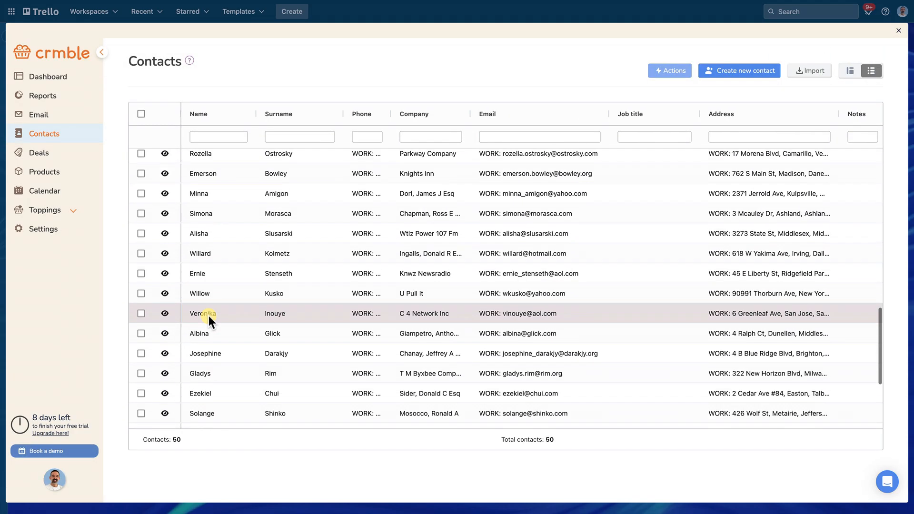
scroll(down, 3)
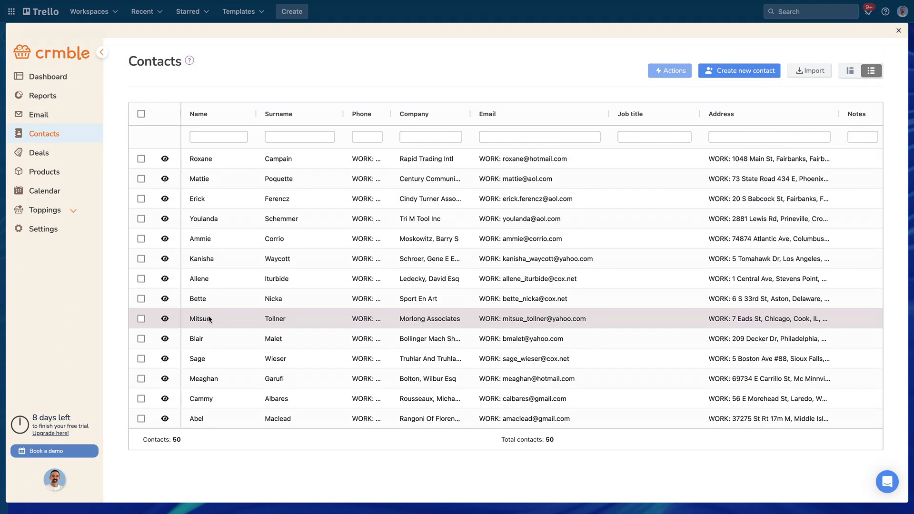
mouse_move(487, 198)
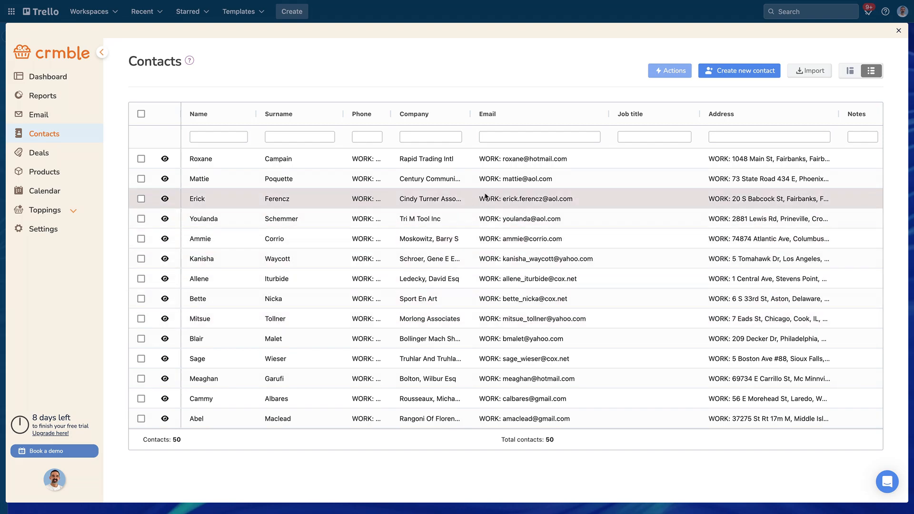
mouse_move(890, 50)
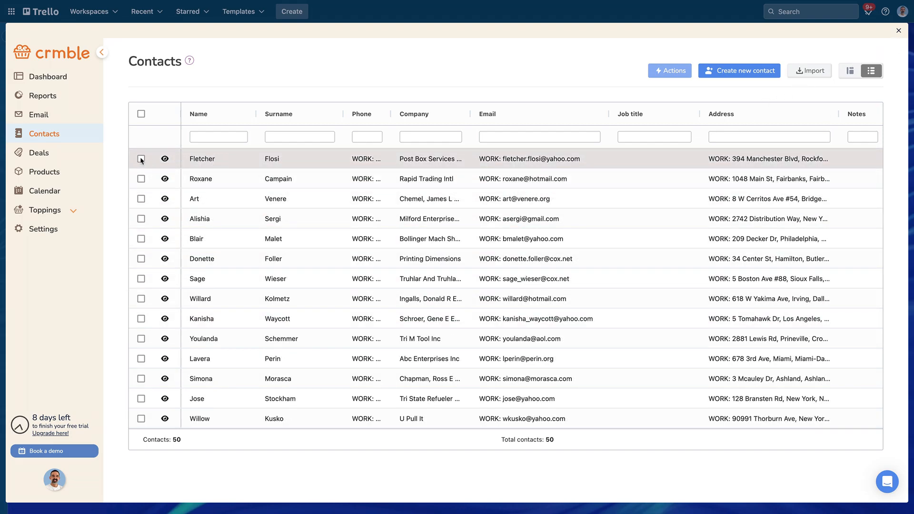
- Select six contacts, including Fletcher Flosi and Donette Foller, and choose Create deals
click(140, 158)
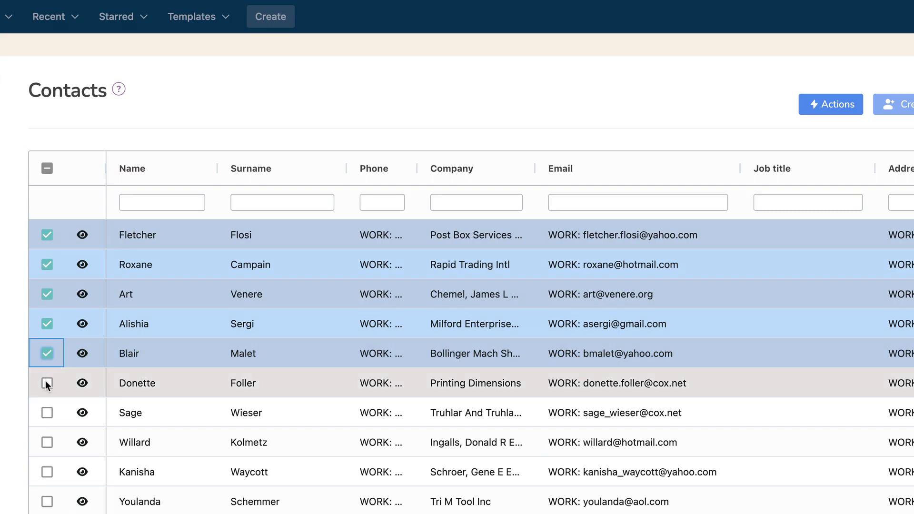
click(47, 383)
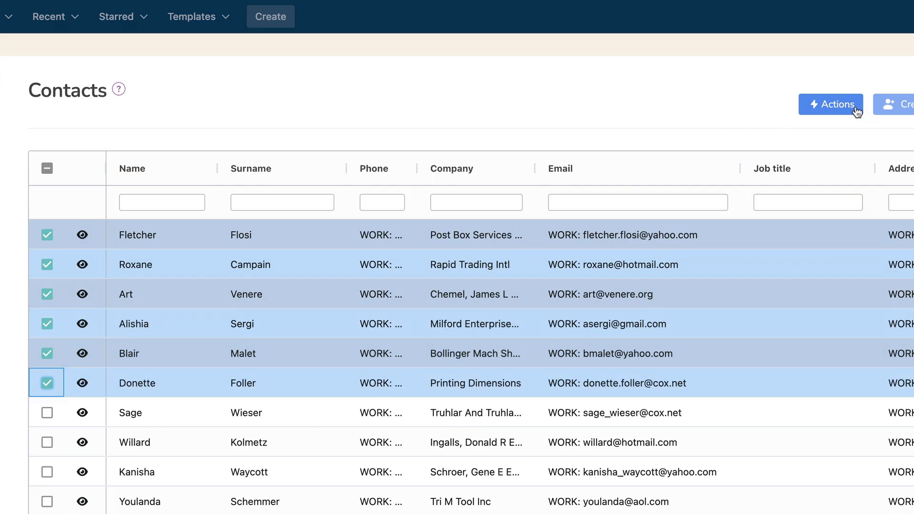
click(830, 104)
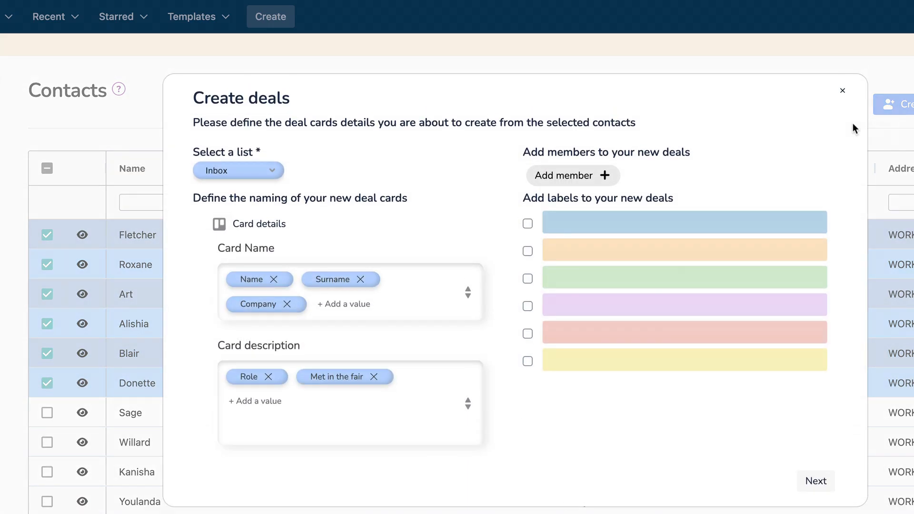
- Add two labels to the new deals and set the deal source to Flyer
click(527, 223)
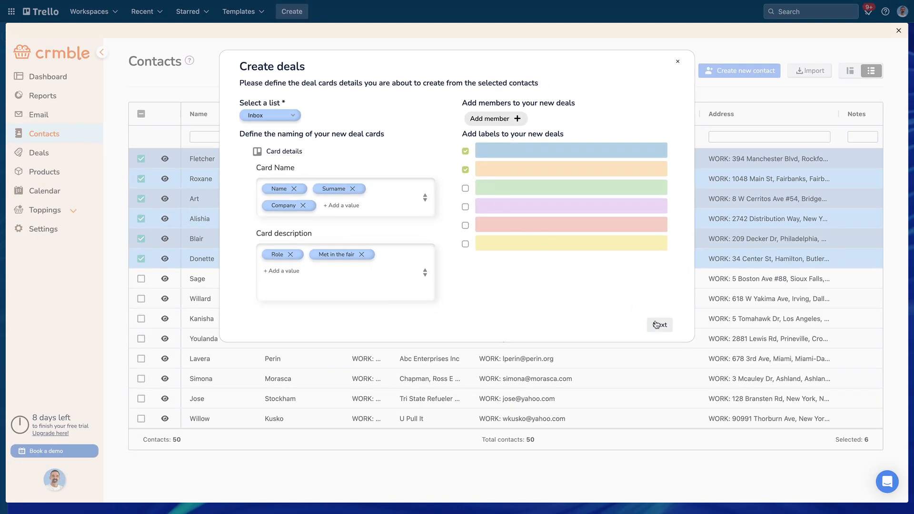
click(659, 325)
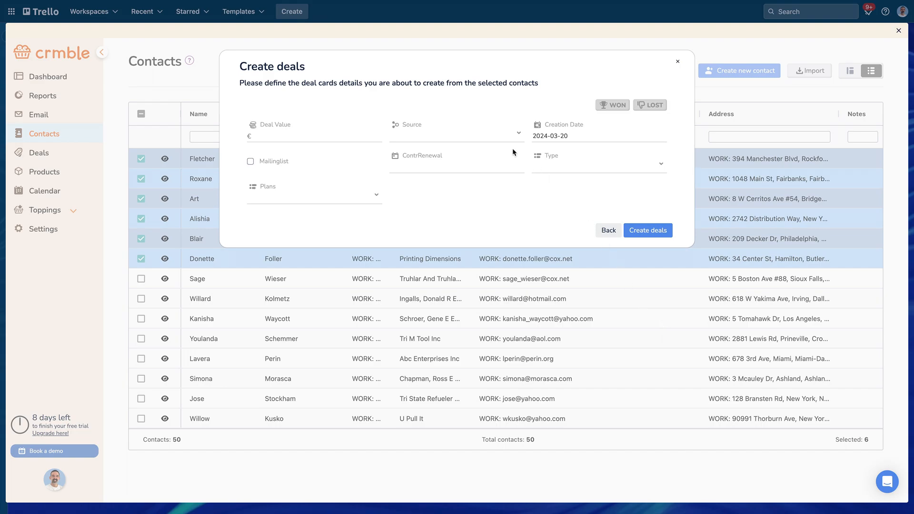
click(456, 130)
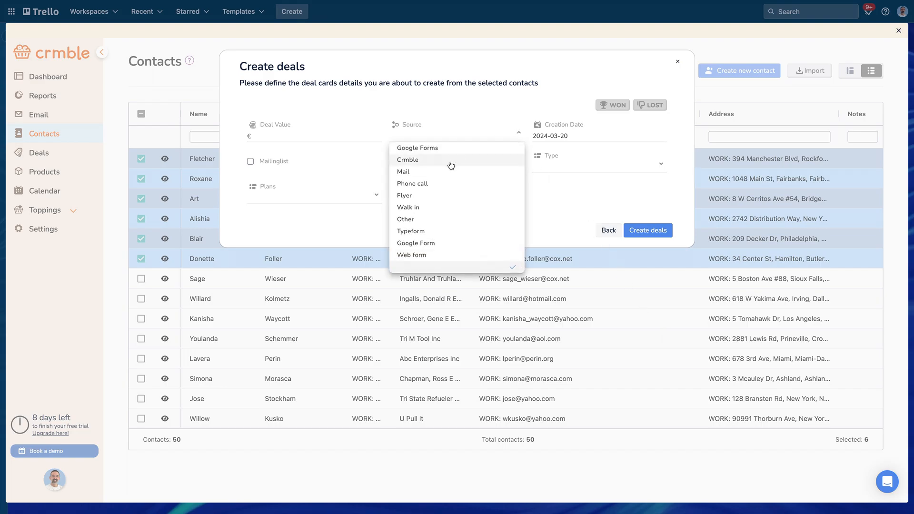
click(405, 195)
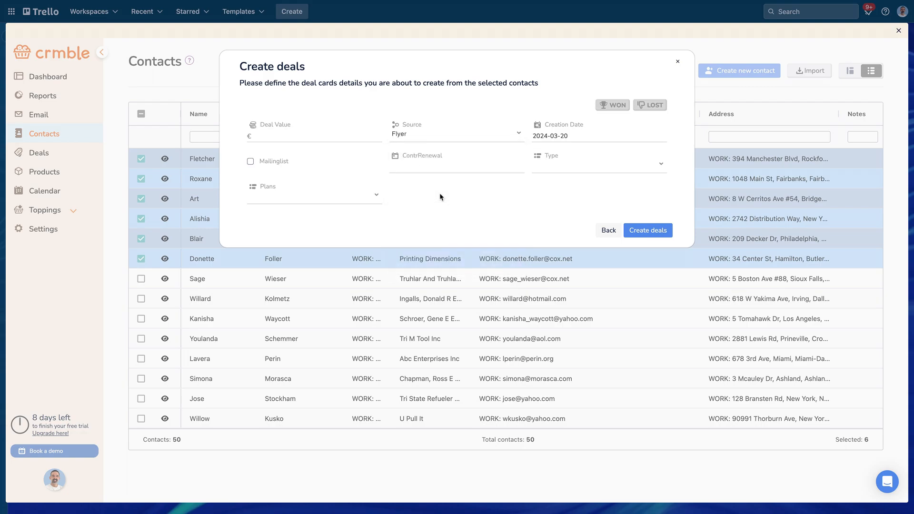